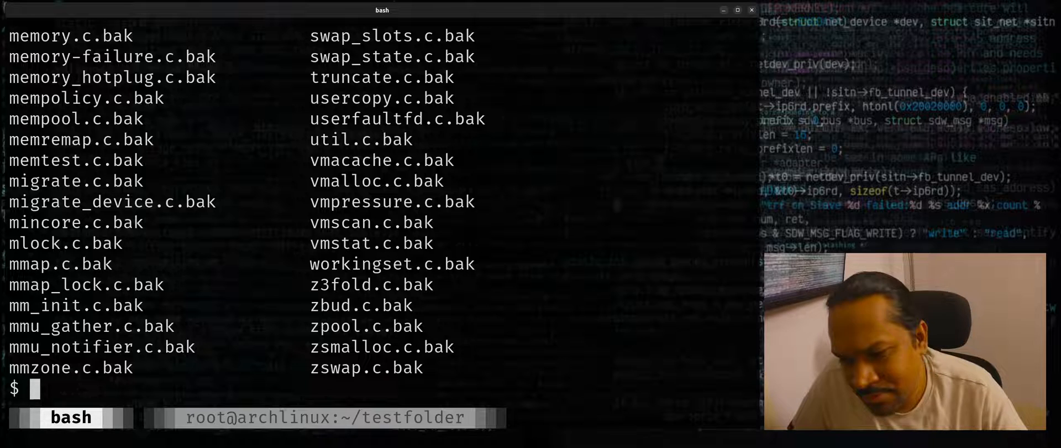
- Highlight the .bak suffixes in the listing and begin an mv command
double_click(366, 368)
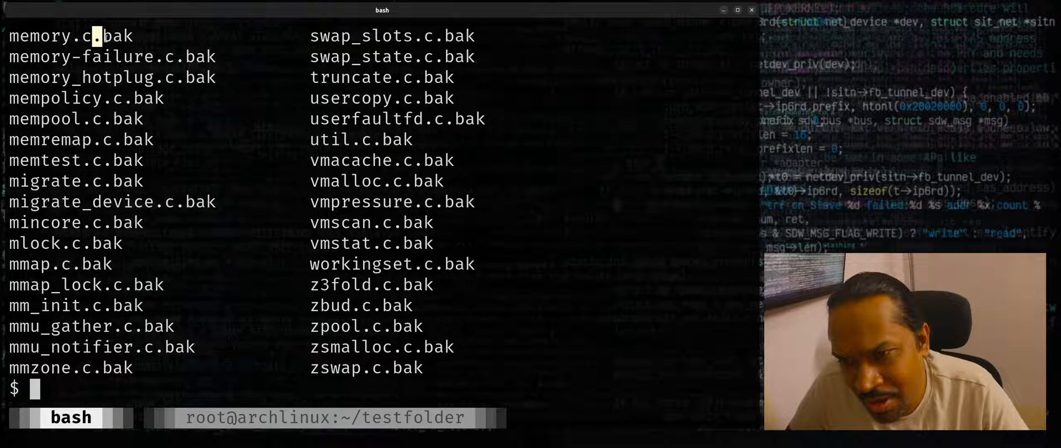
double_click(201, 56)
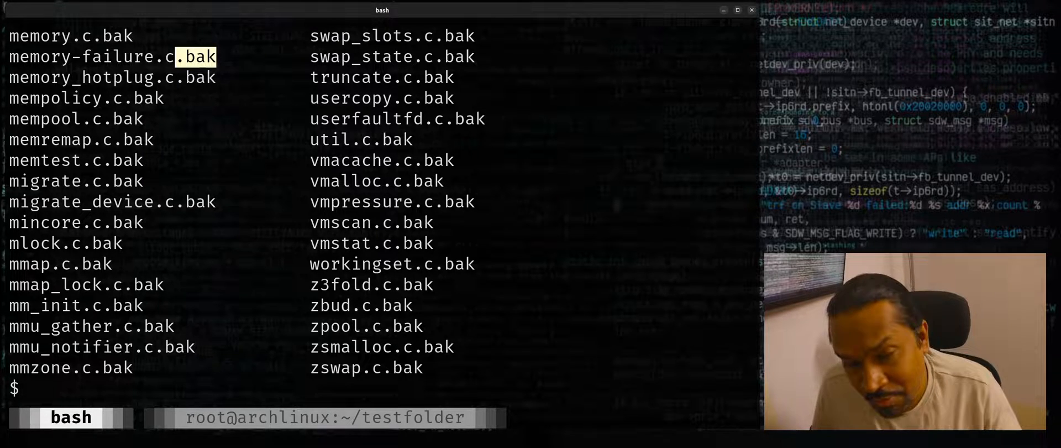
text(mv)
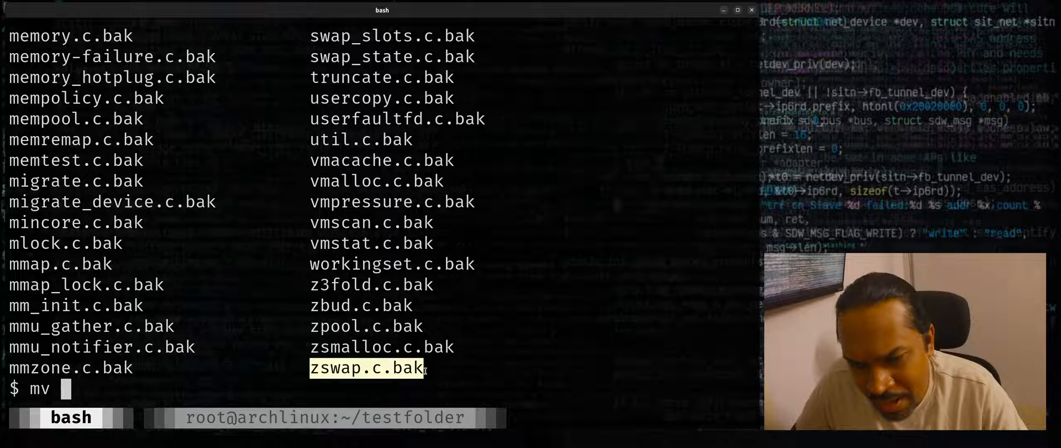
- Compose mv zswap.c{.bak,} to rename zswap.c.bak to zswap.c via brace expansion
text(z)
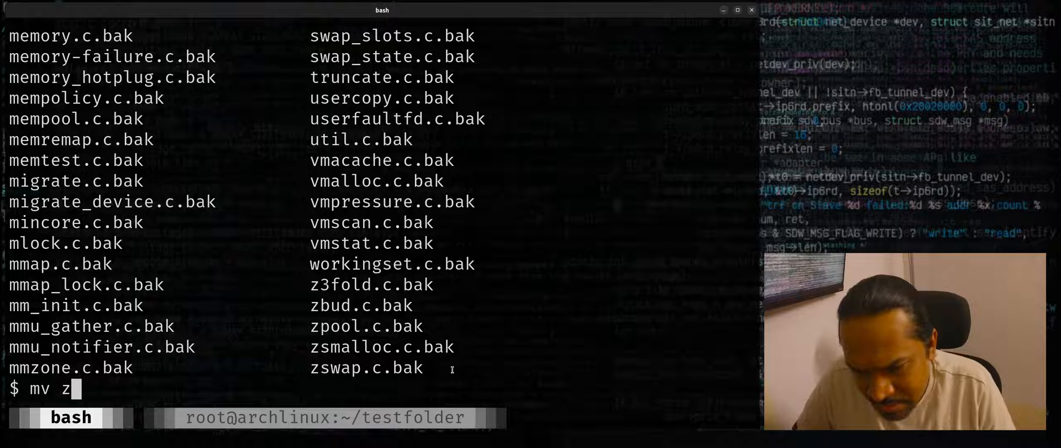
text(swap)
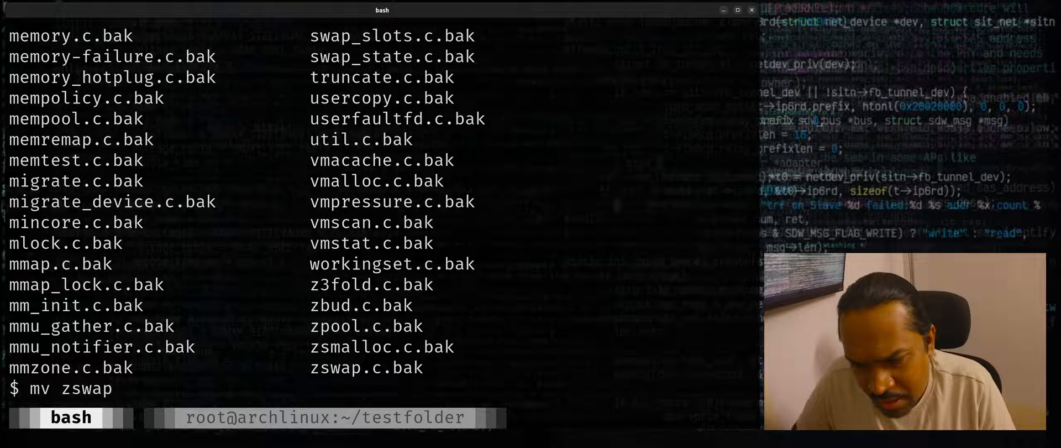
text(.c)
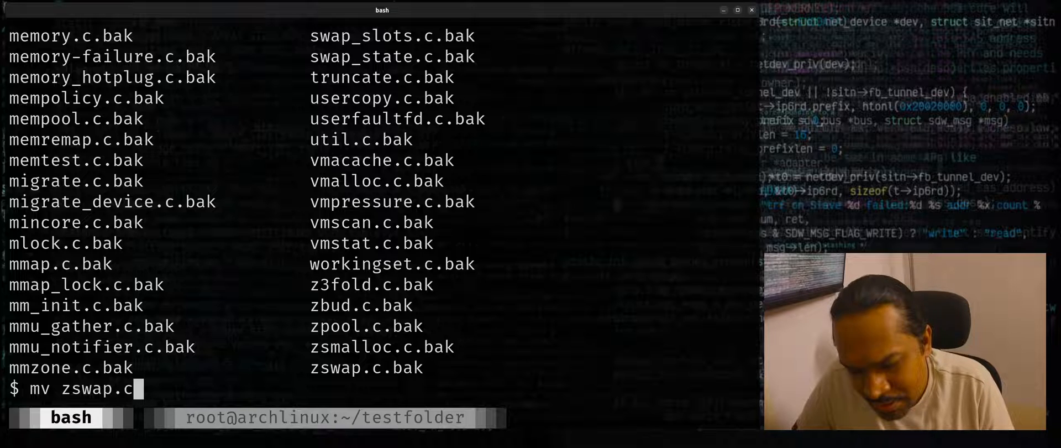
text({)
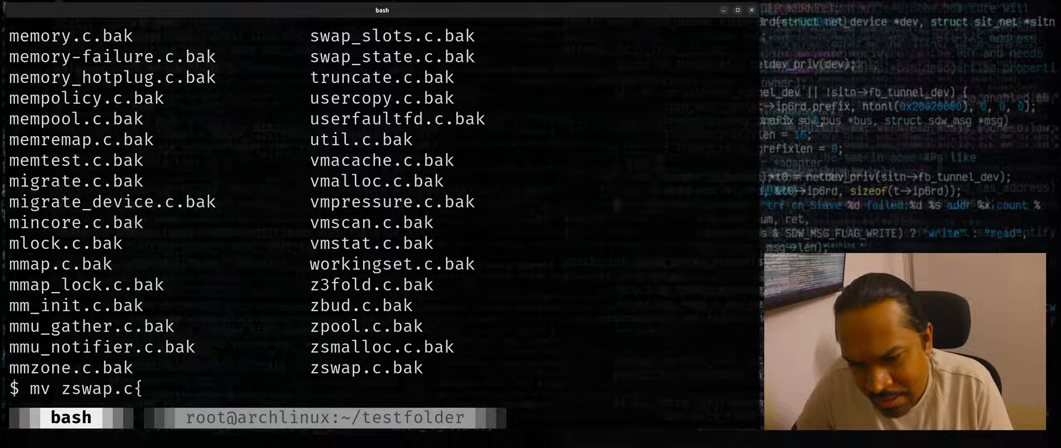
text(.bak)
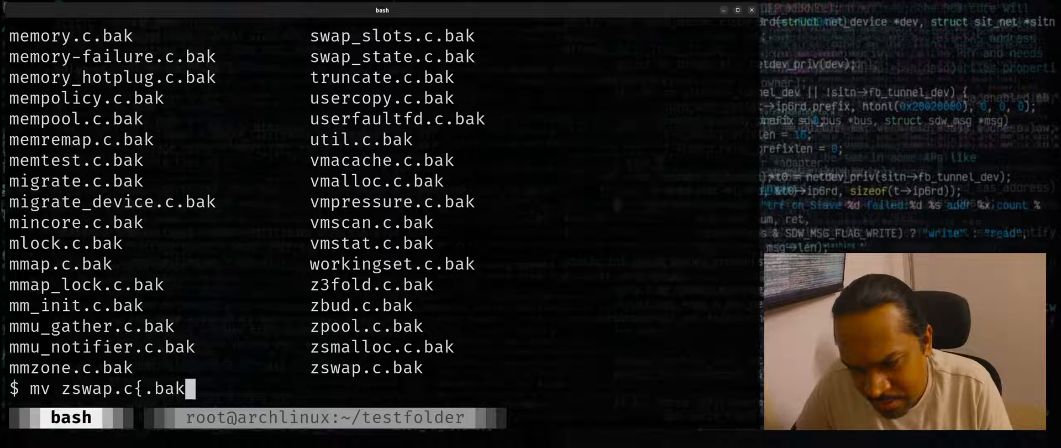
text(,)
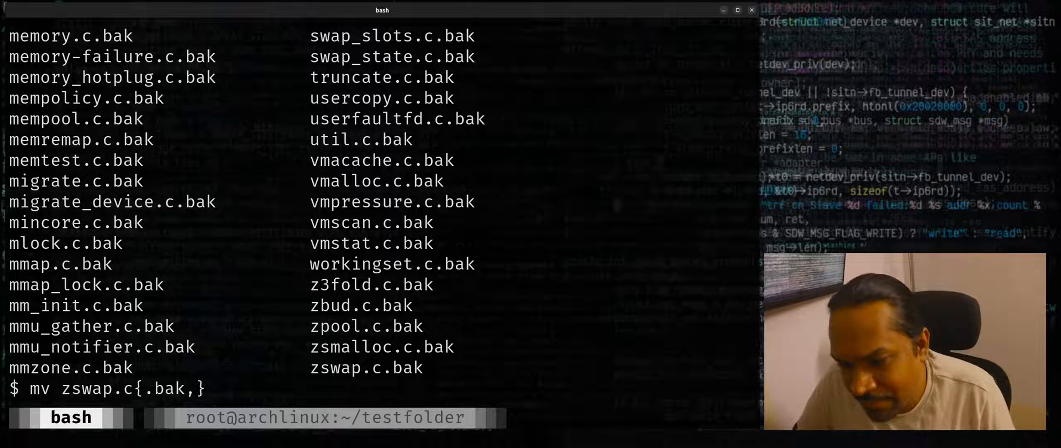
text(ex)
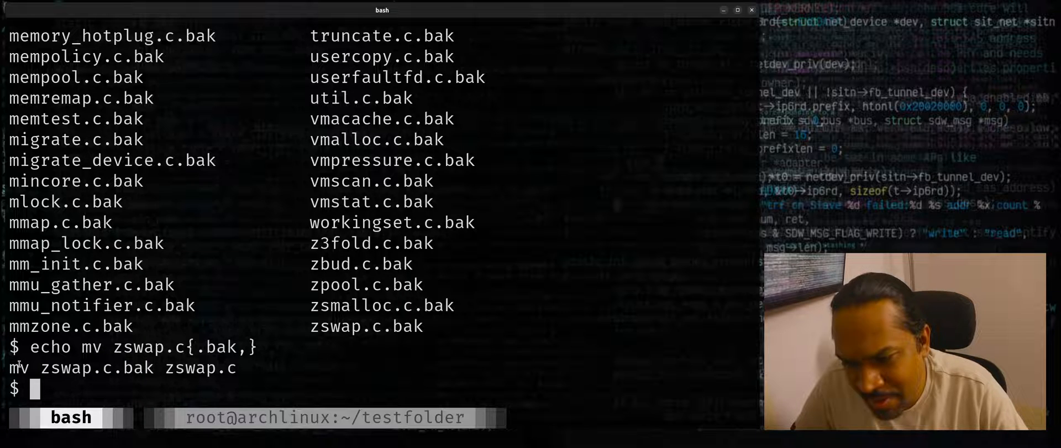
- Preview with echo mv zswap.c{.bak,}, run the rename, and confirm zswap.c in the listing
double_click(90, 368)
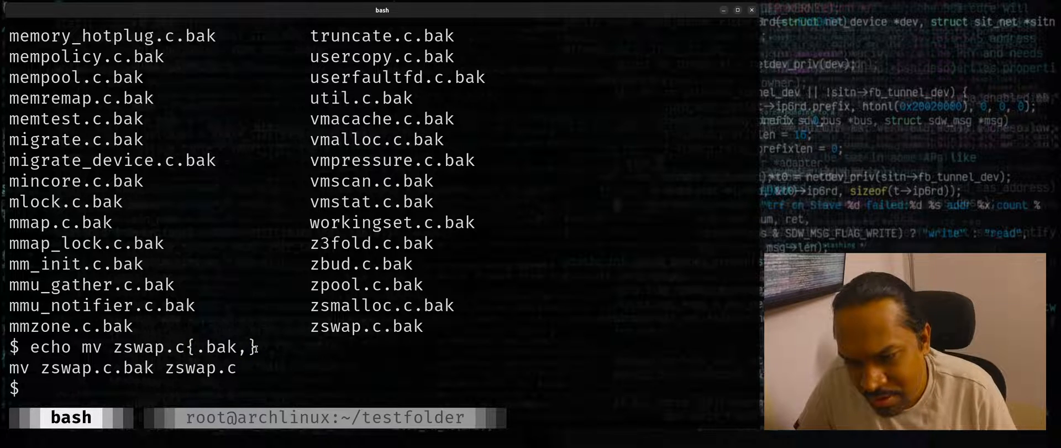
text(echo mv zswap.c{.bak,})
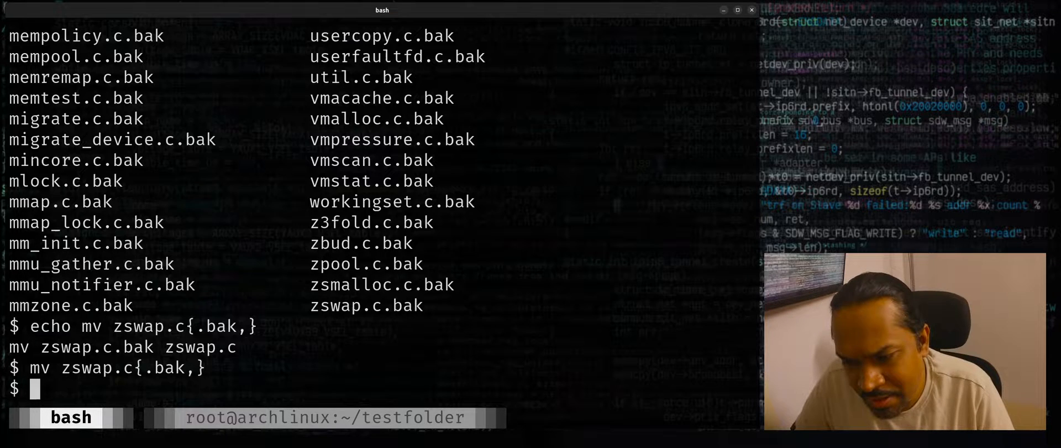
key(Return)
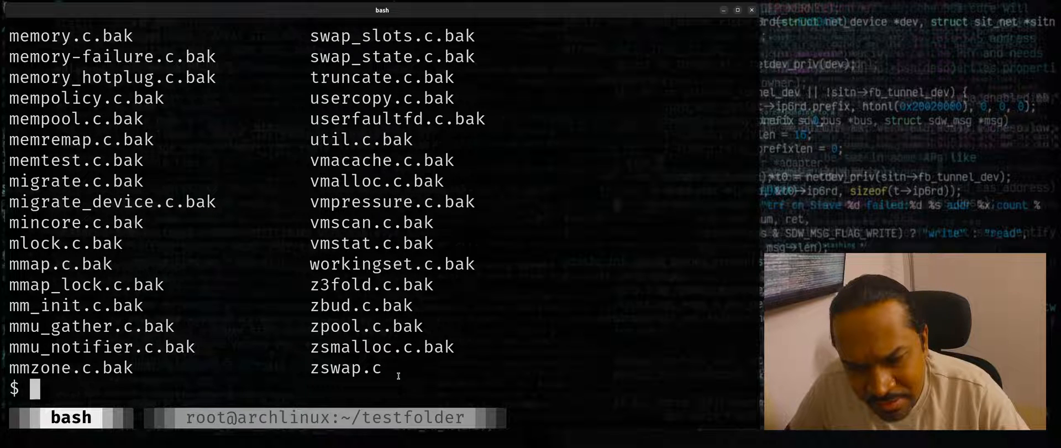
double_click(345, 367)
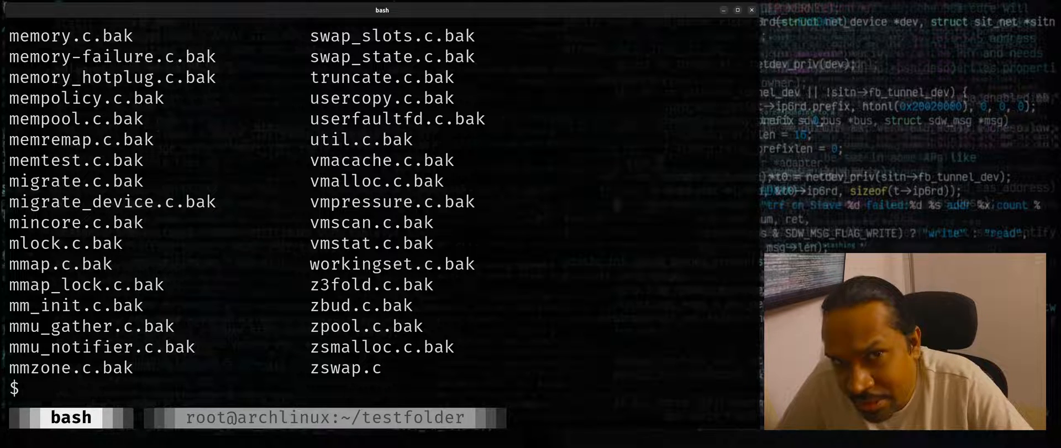
text(rename)
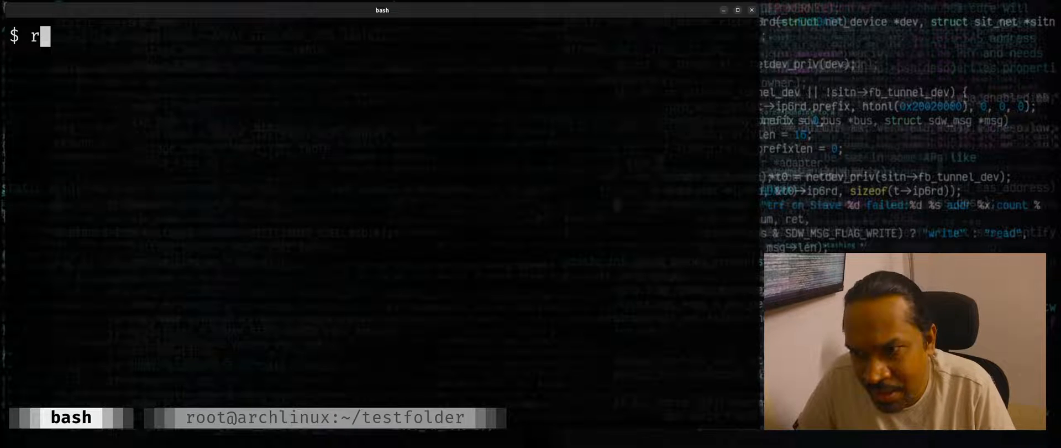
- Print /etc/os-release to confirm the machine runs Ubuntu 22.10
text(cat /etc/)
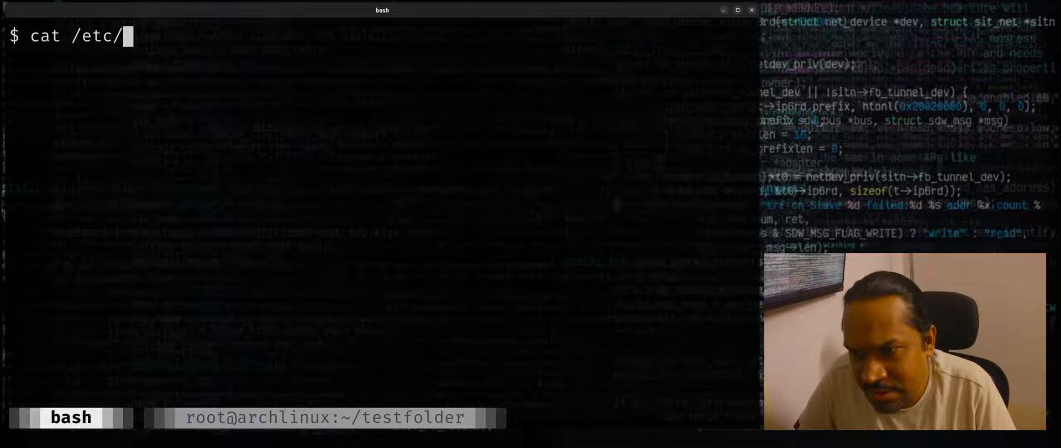
text(os-release)
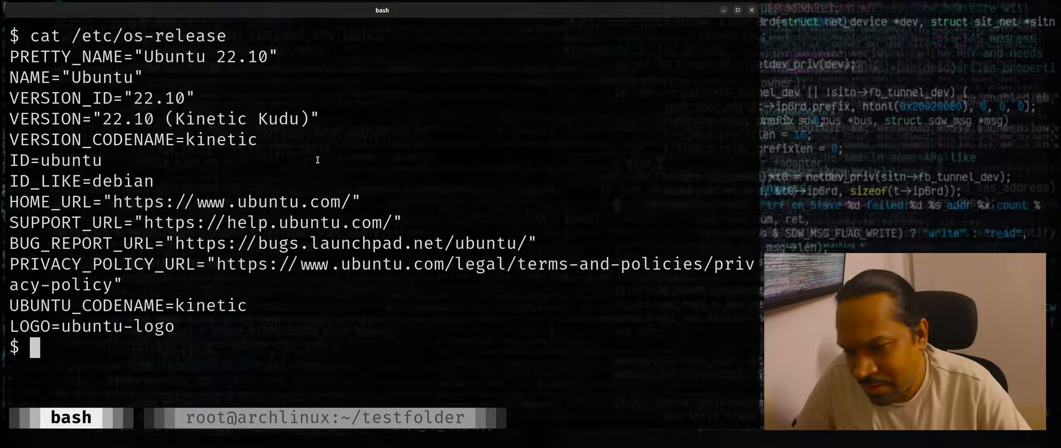
text(rename)
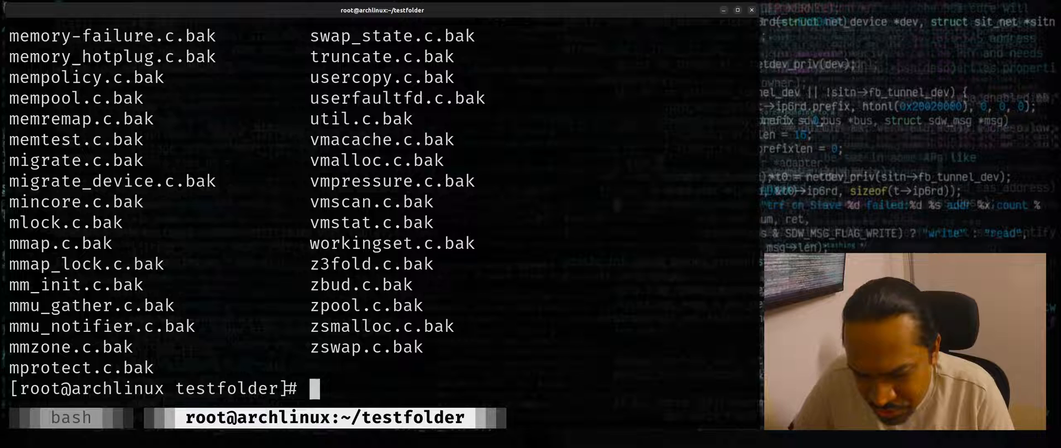
- Print /etc/os-release in the second session to confirm Arch Linux, then show rename's usage
text(cat /etc/os-)
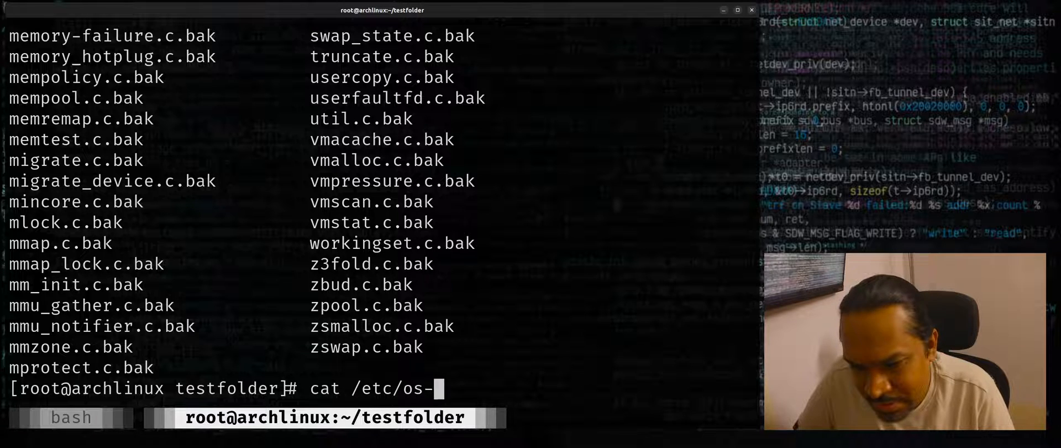
text(release)
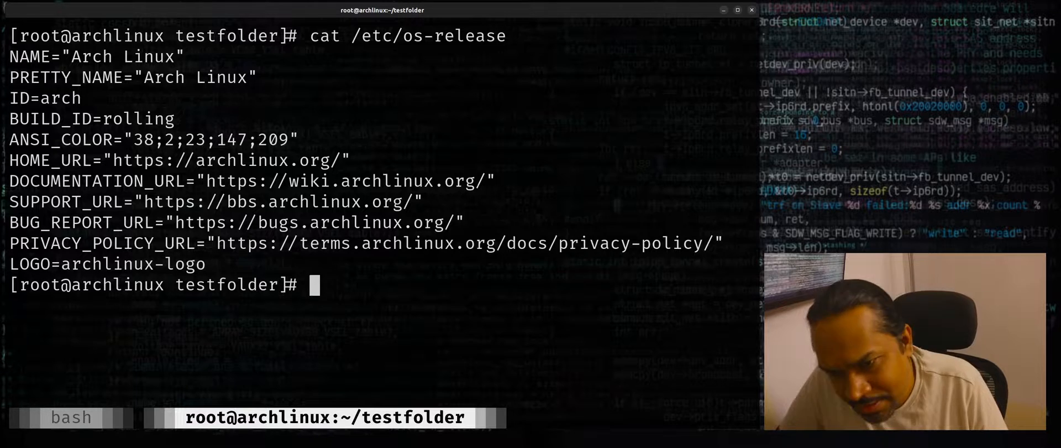
text(rename)
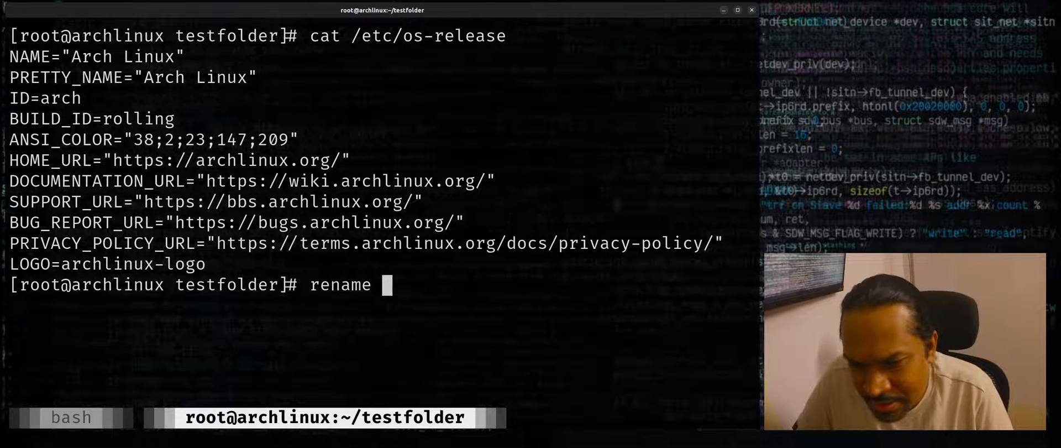
key(Return)
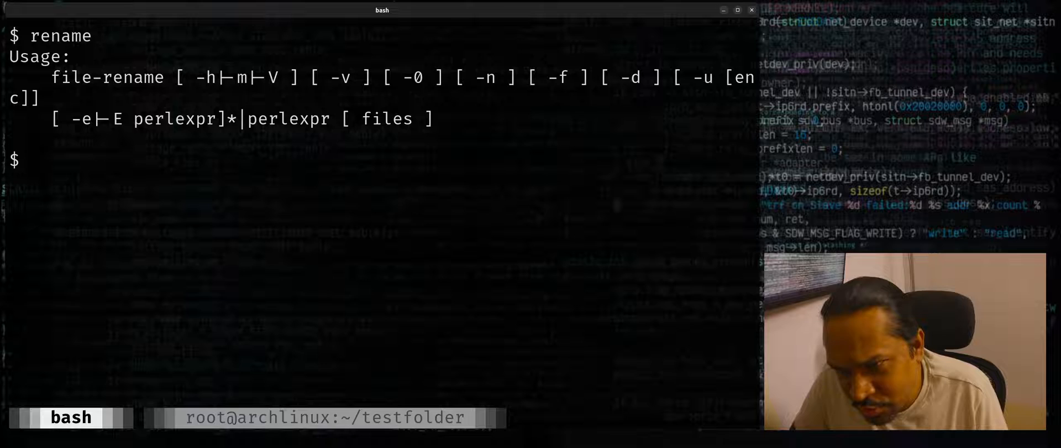
- Dry-run rename -n 's/.bak$//' *.bak to preview each .c.bak mapping to .c
text(re)
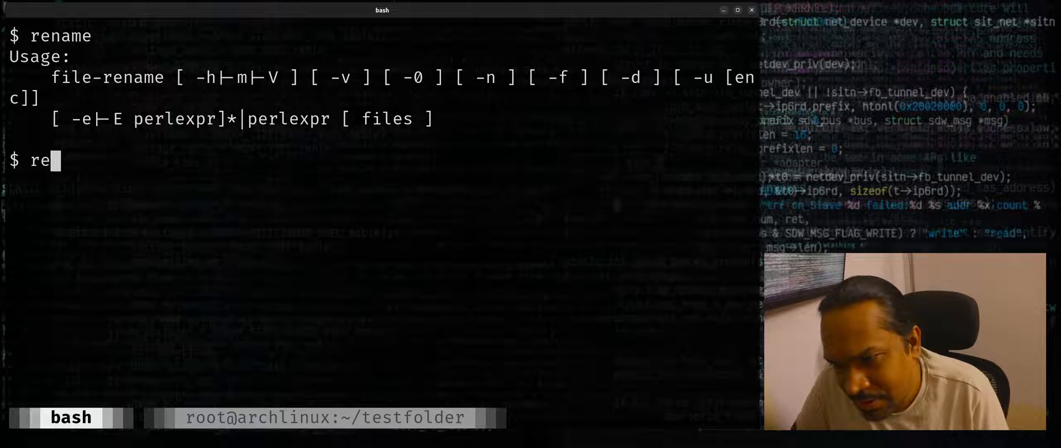
text(name ')
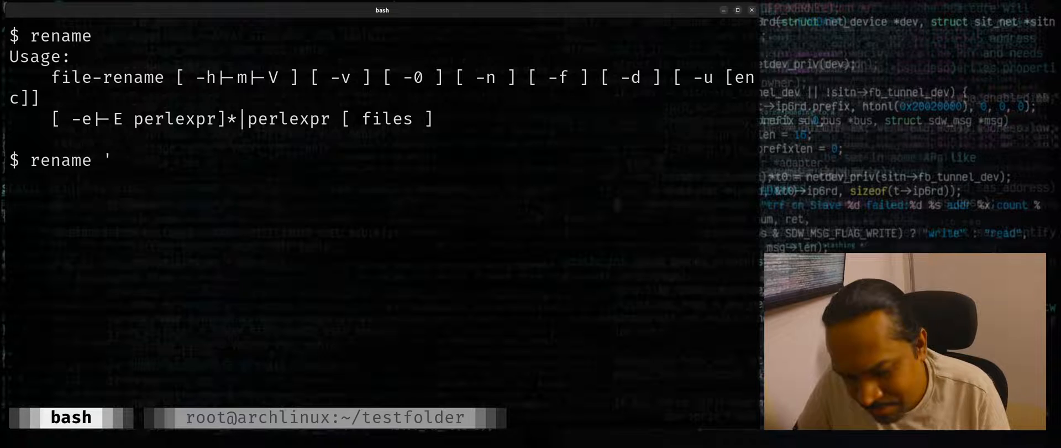
text(s/)
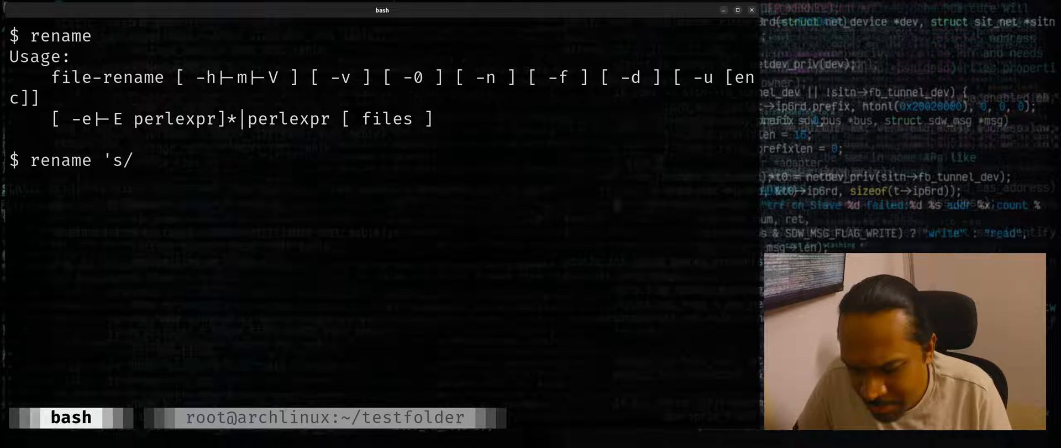
text(.)
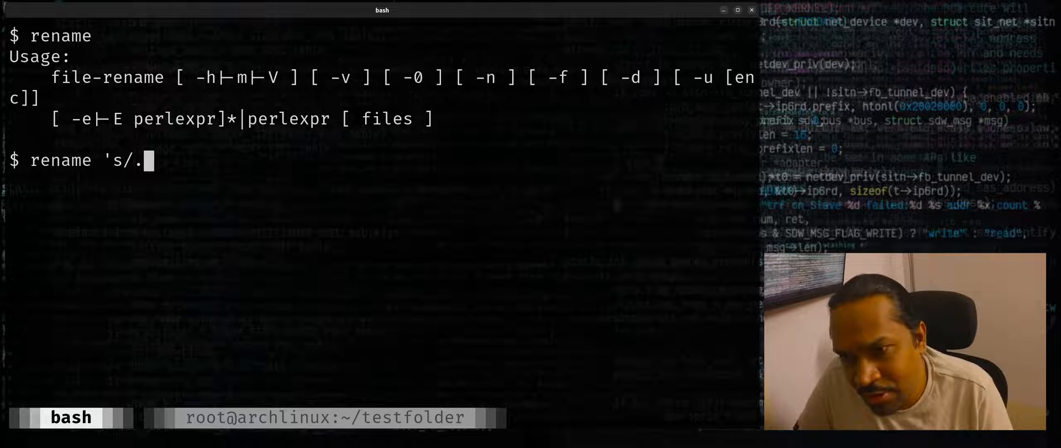
text(bak$/)
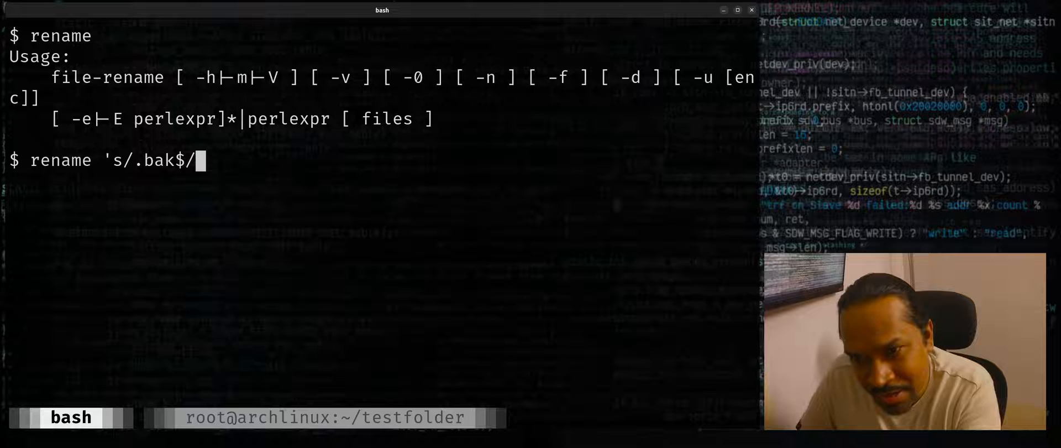
text(/)
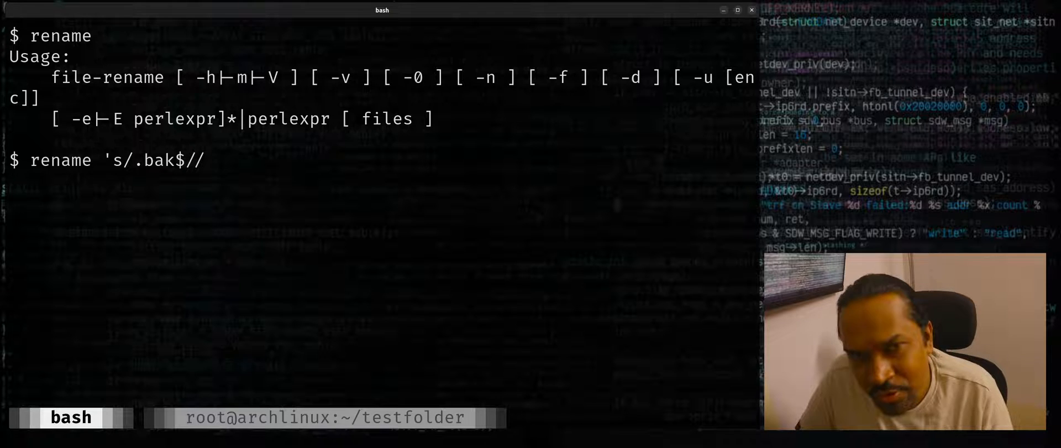
key(Backspace)
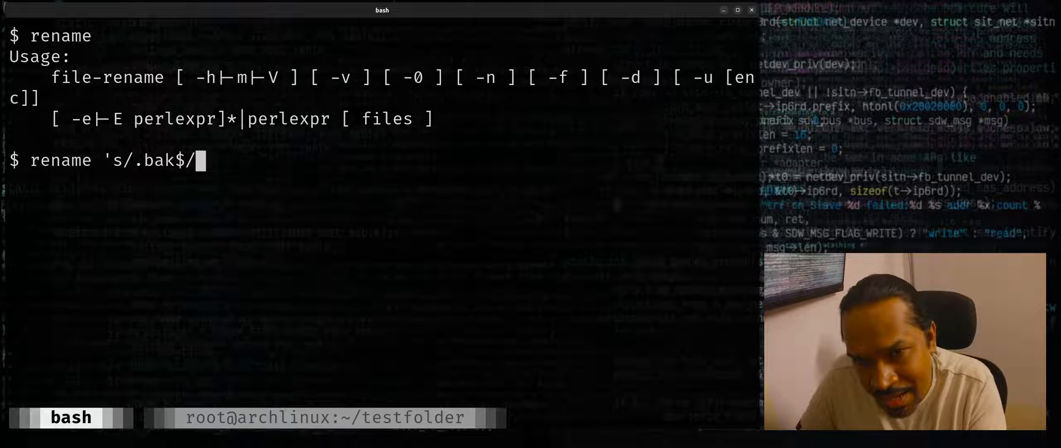
text(/)
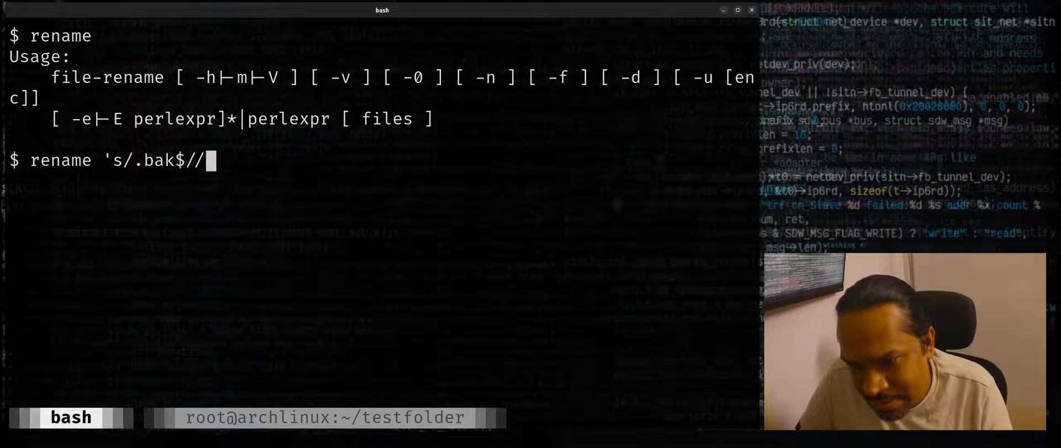
text(')
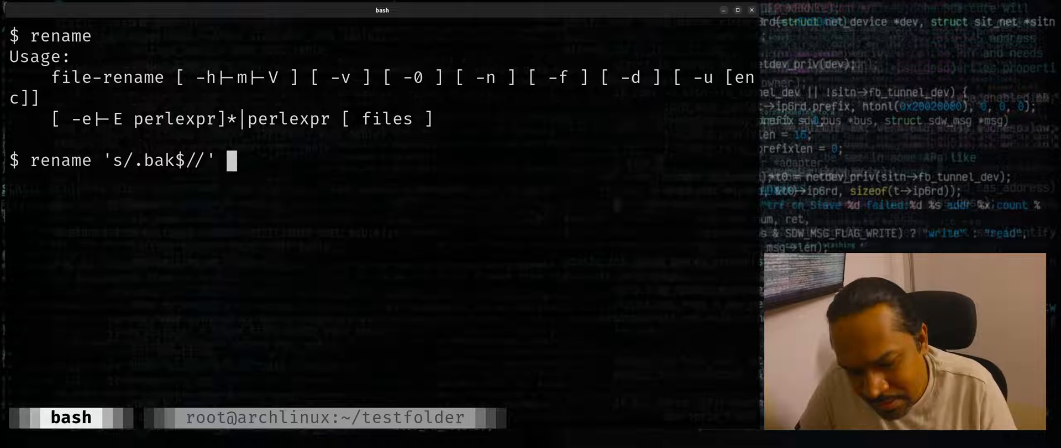
text(*.b)
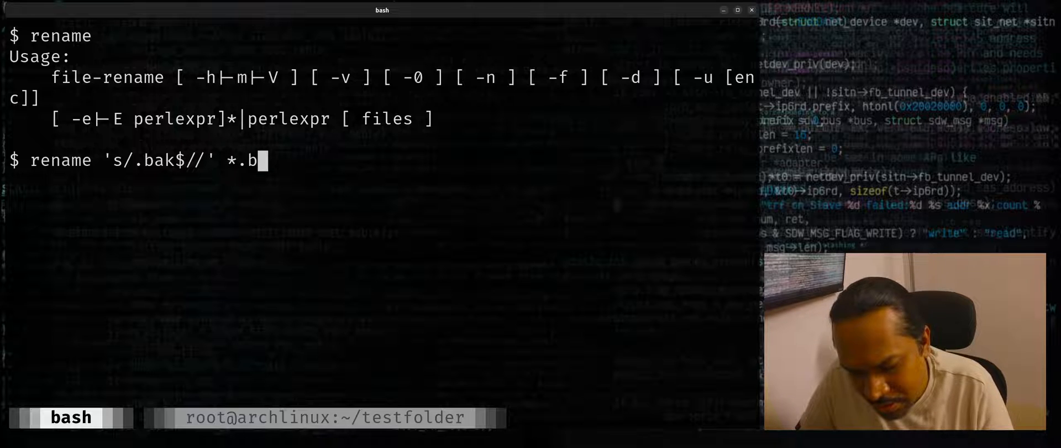
text(ak)
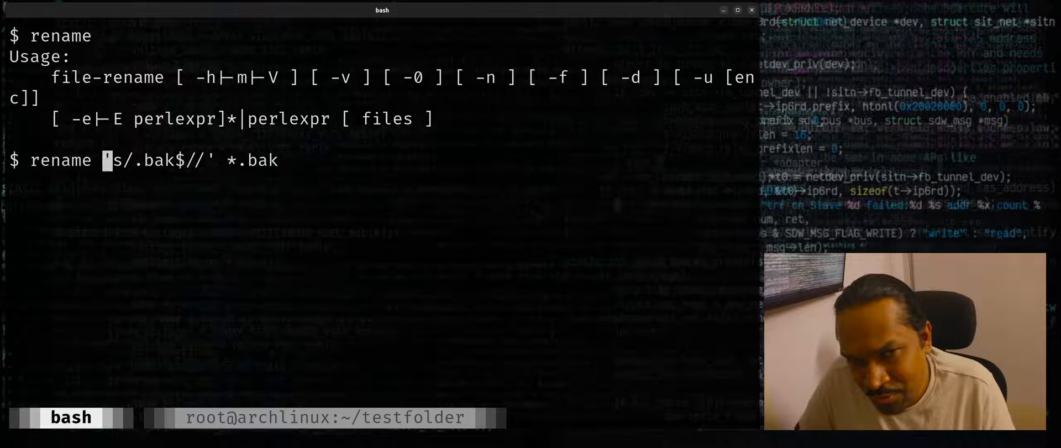
text(-)
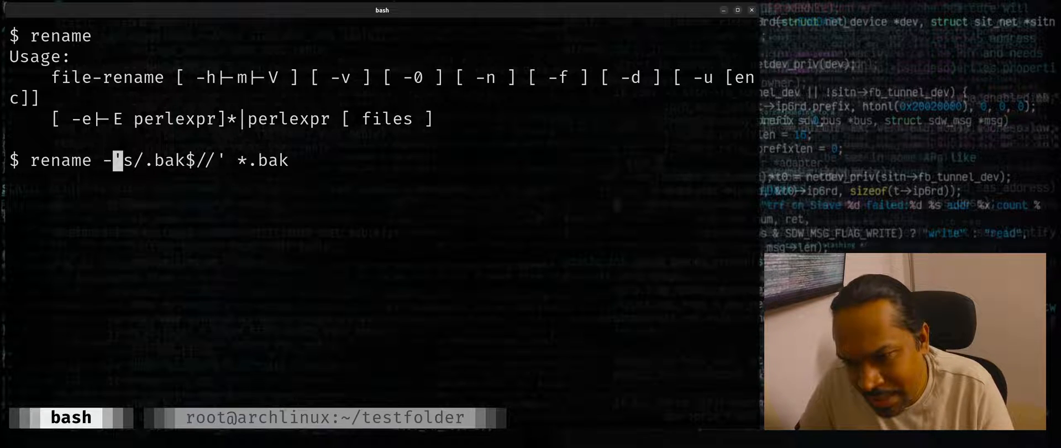
text(n)
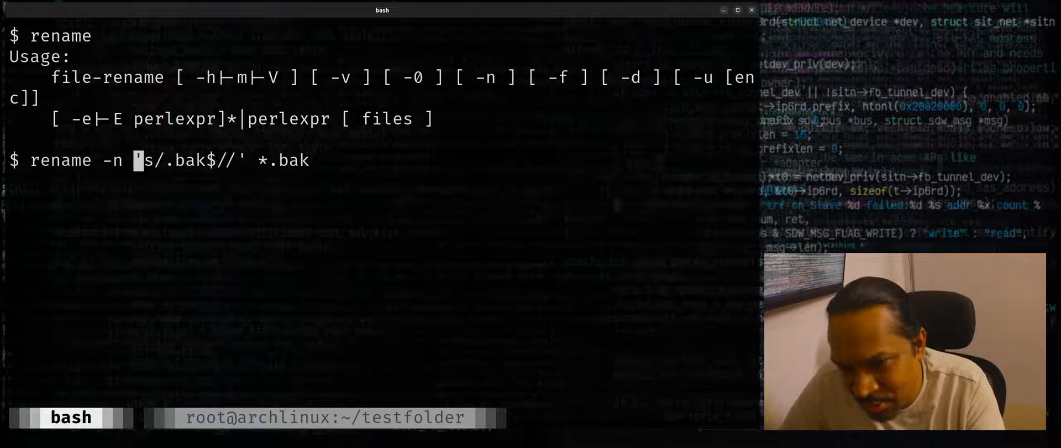
key(Return)
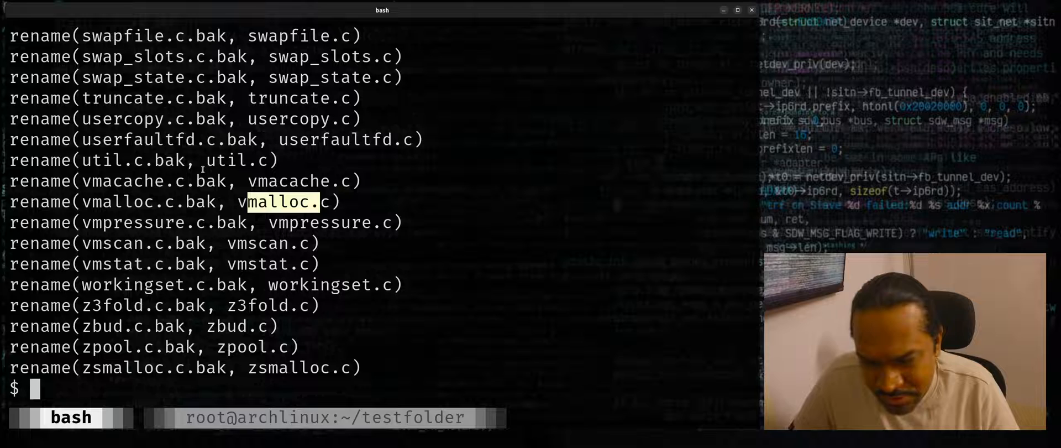
- Run the Perl rename 's/.bak$//' *.bak for real to strip every .bak suffix
text(rename -n 's/.bak$//' *.bak)
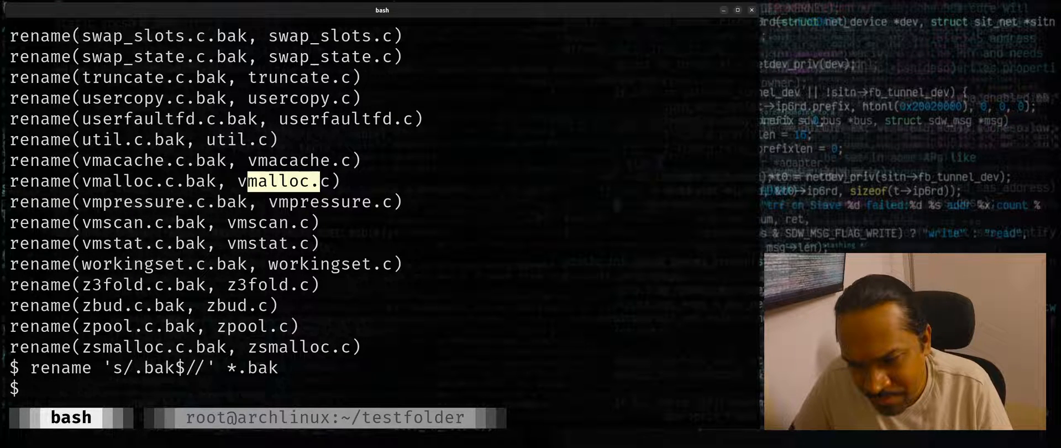
- In the Arch session, run util-linux rename .c.bak .c *.bak to restore all .c files
key(Return)
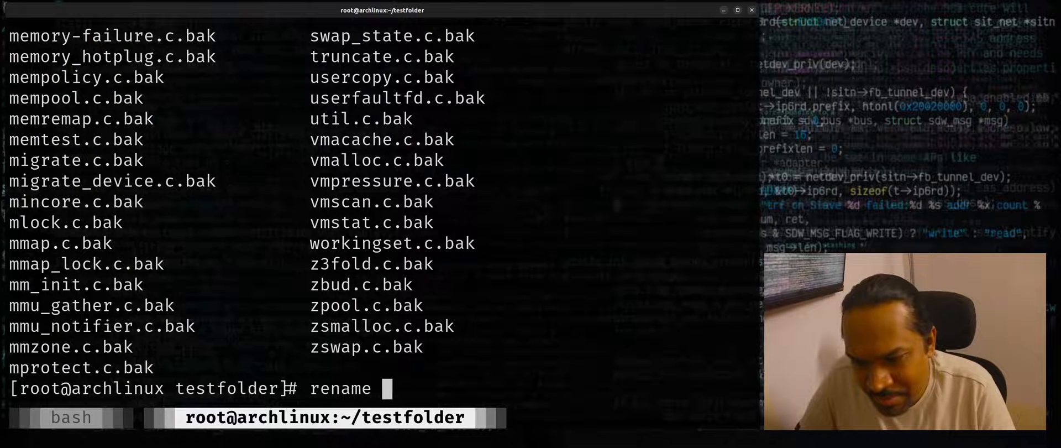
text(.)
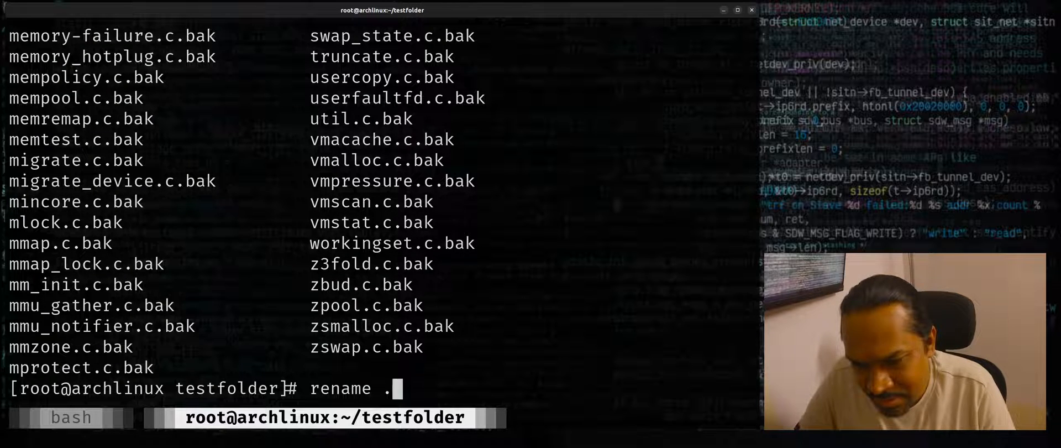
text(c.bak)
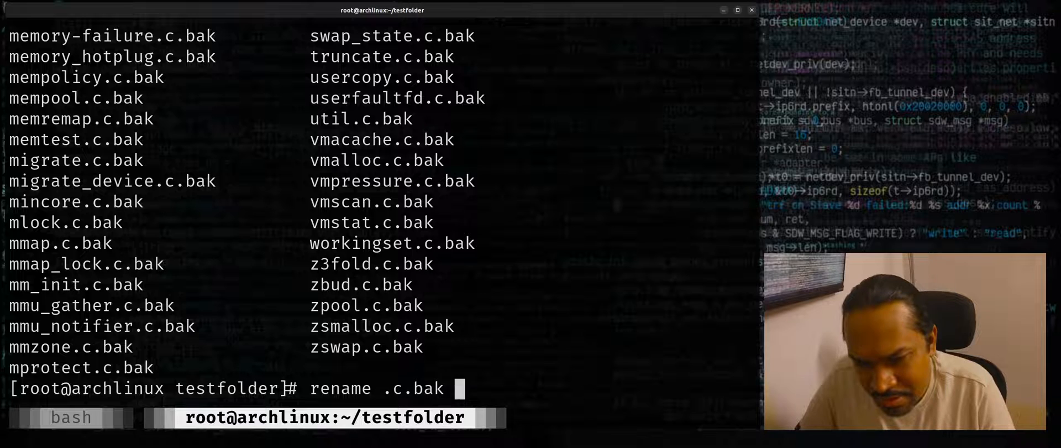
text(.c *)
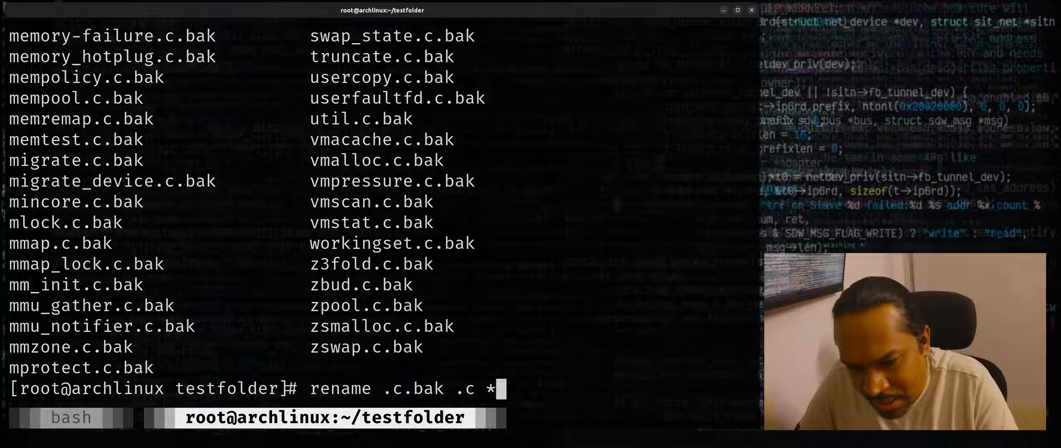
text(.bak)
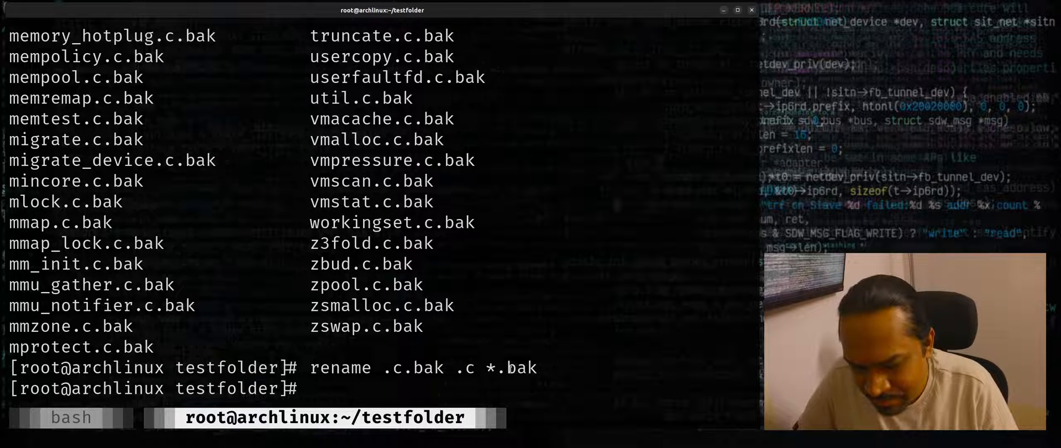
key(Return)
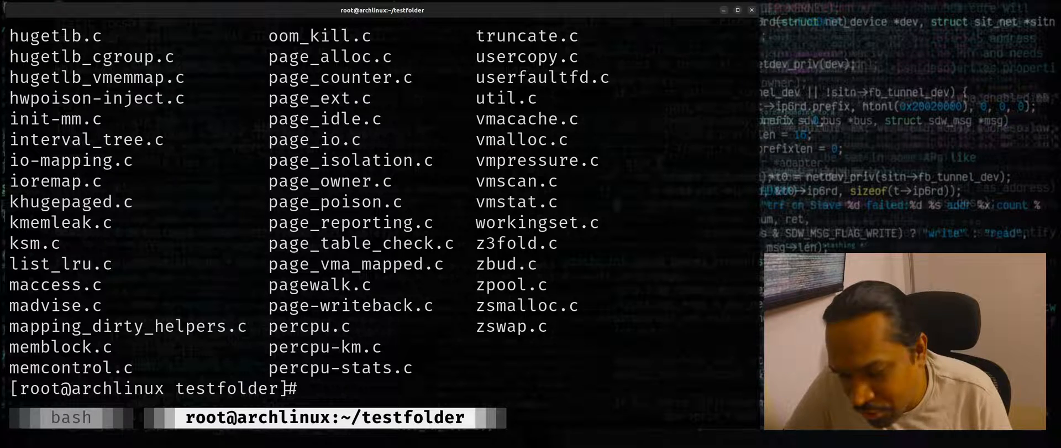
- Trace rename with which and file /usr/bin/rename to an alternatives symlink and its Perl script
text(which rena)
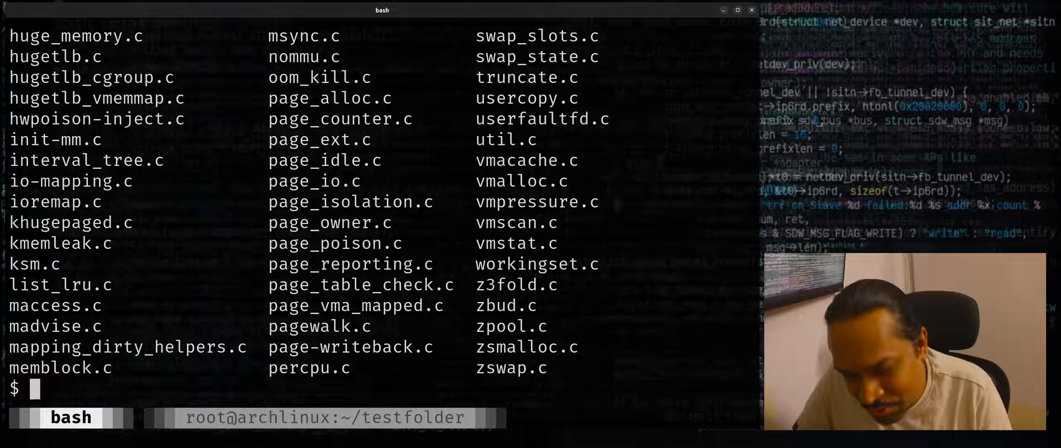
text(which rename)
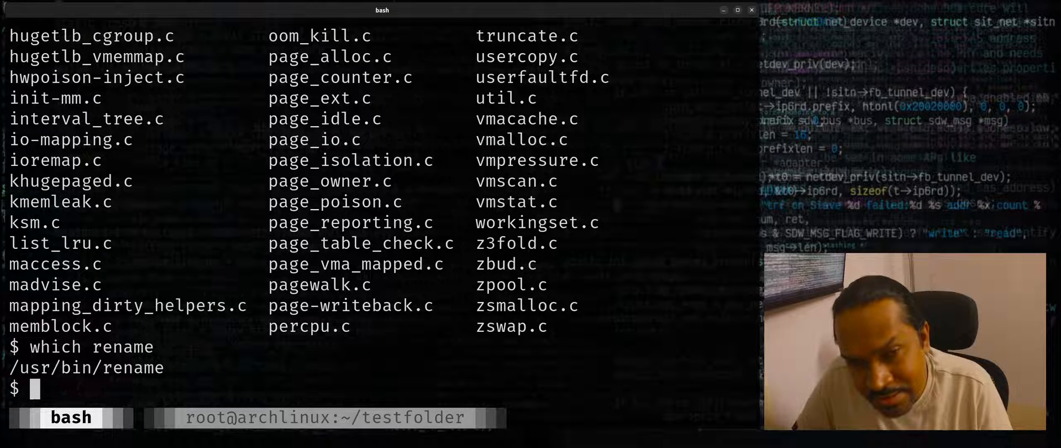
text(file /usr/bin/rename)
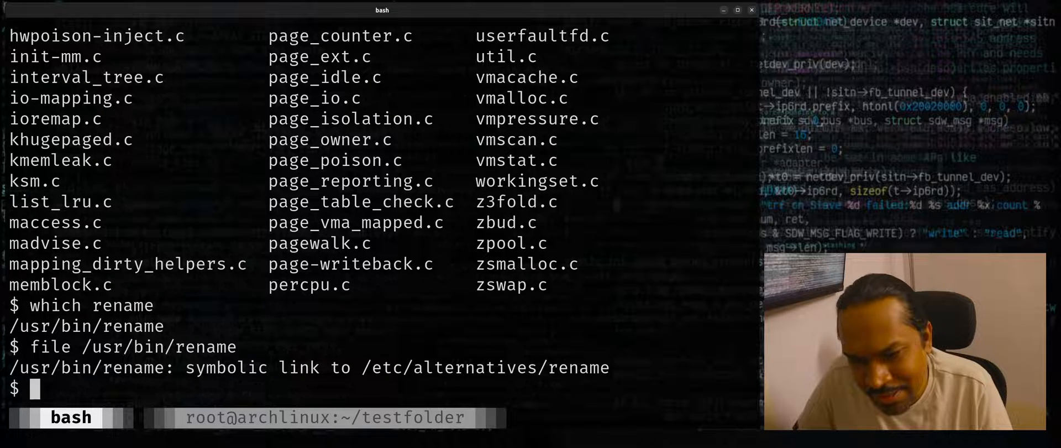
text(file /usr/bin/rename)
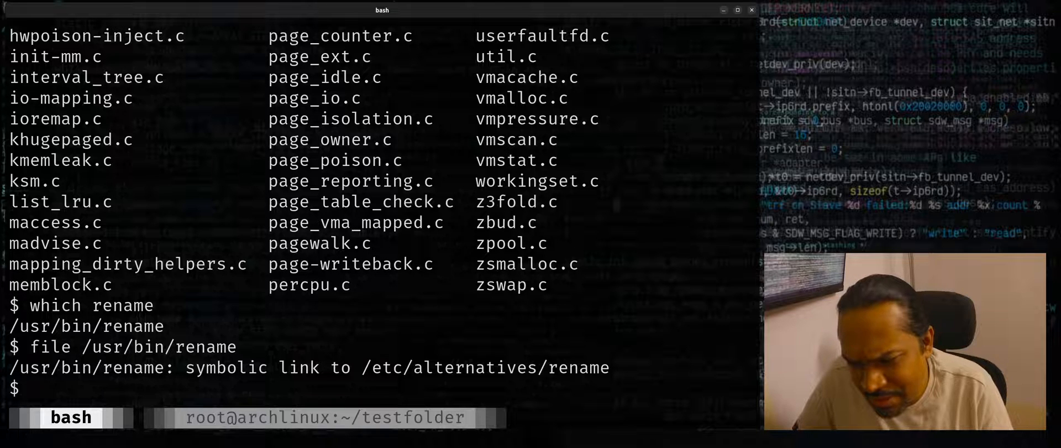
text(file /usr/bin/rename)
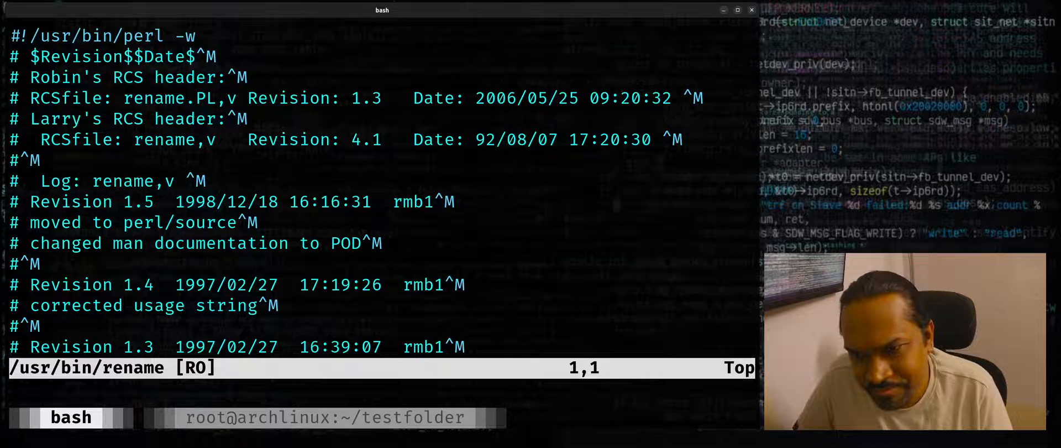
- Page further down through the Perl rename script in vim
scroll(down, 3)
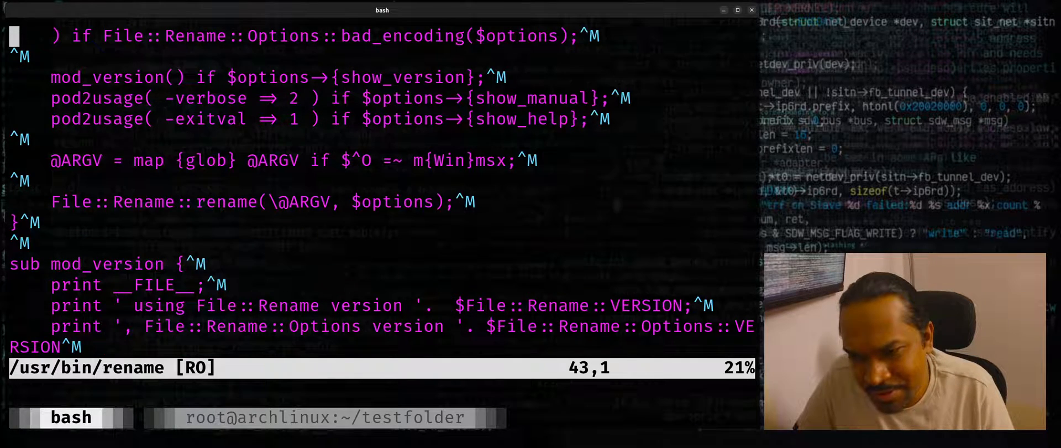
scroll(down, 3)
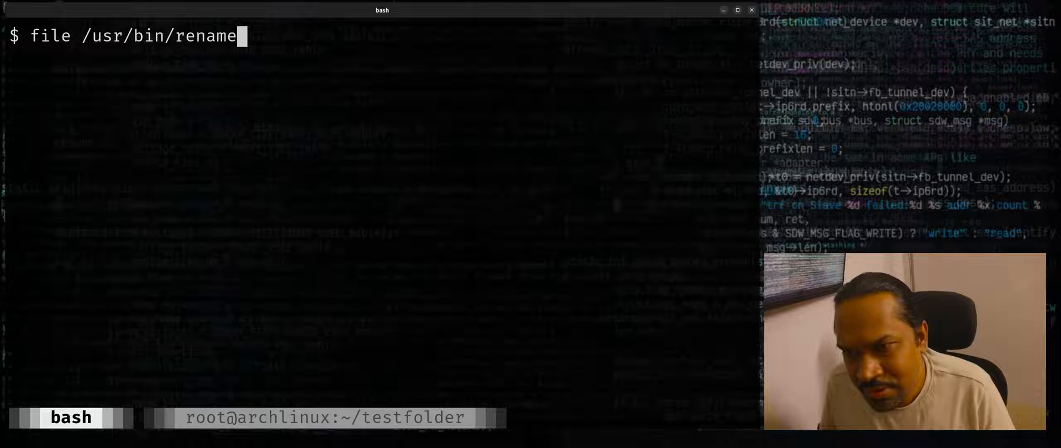
- Recall the Perl rename command, then switch to the Arch session where rename is an ELF binary
text(rename 's/.bak$//' *.bak)
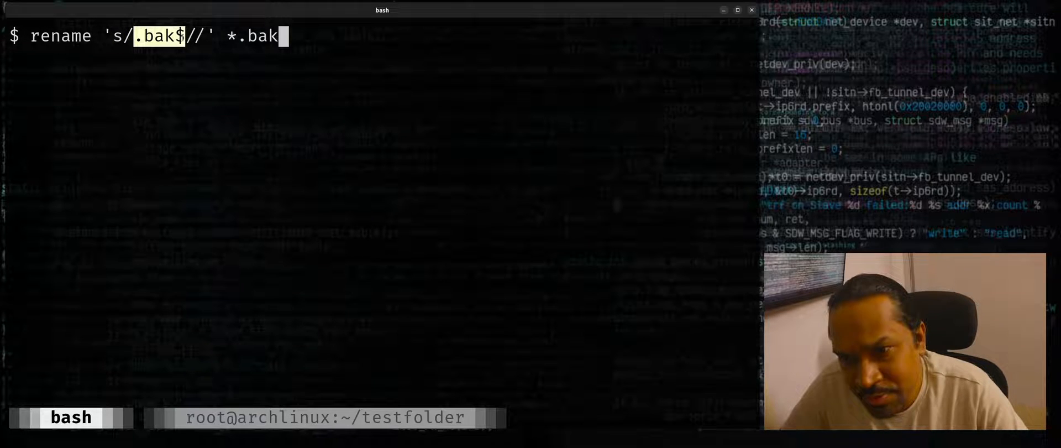
text(r)
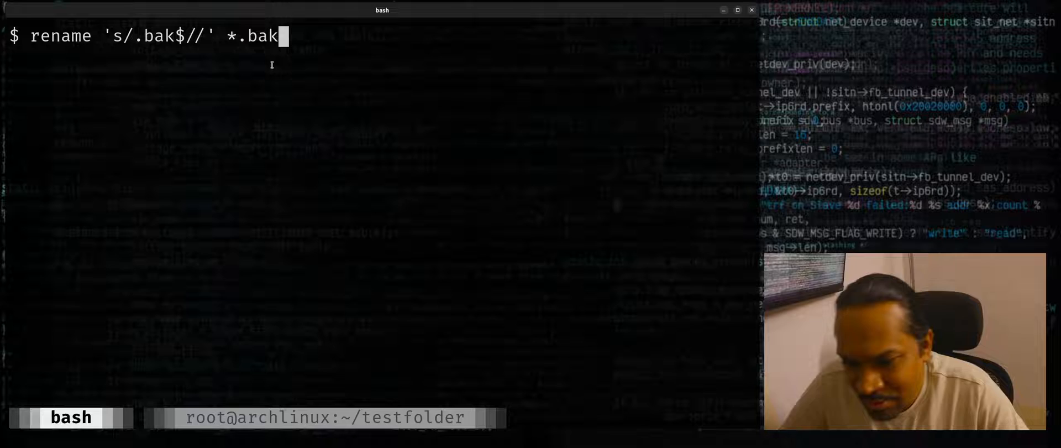
key(Return)
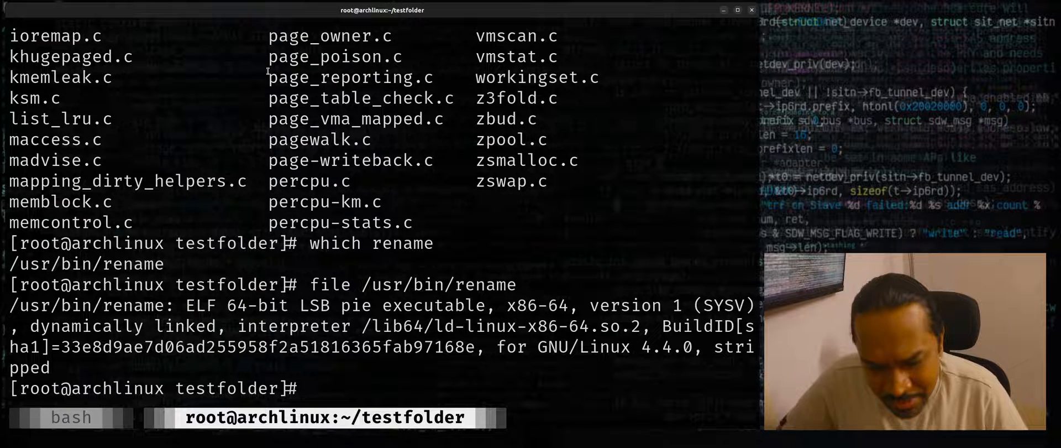
- Recall earlier rename commands from history, then bring up the rename(1) manual with man rename
text(which rename)
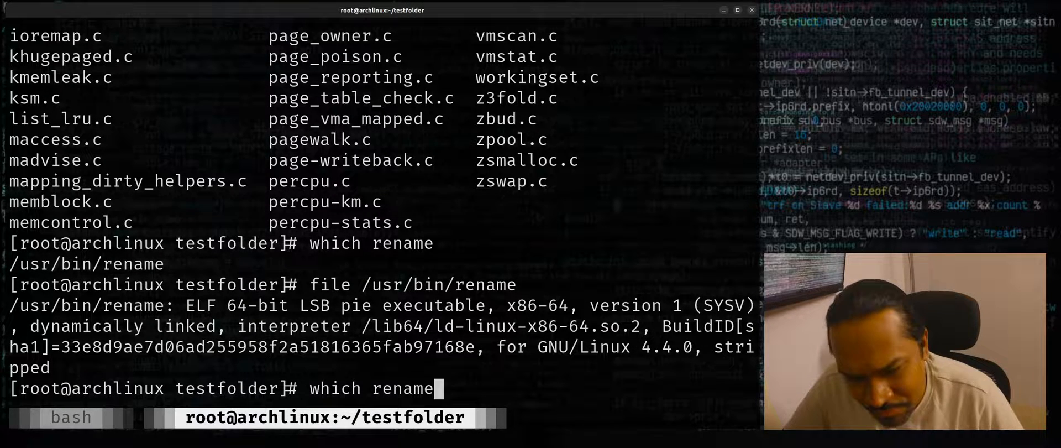
text(rename .c.bak .c *.bak)
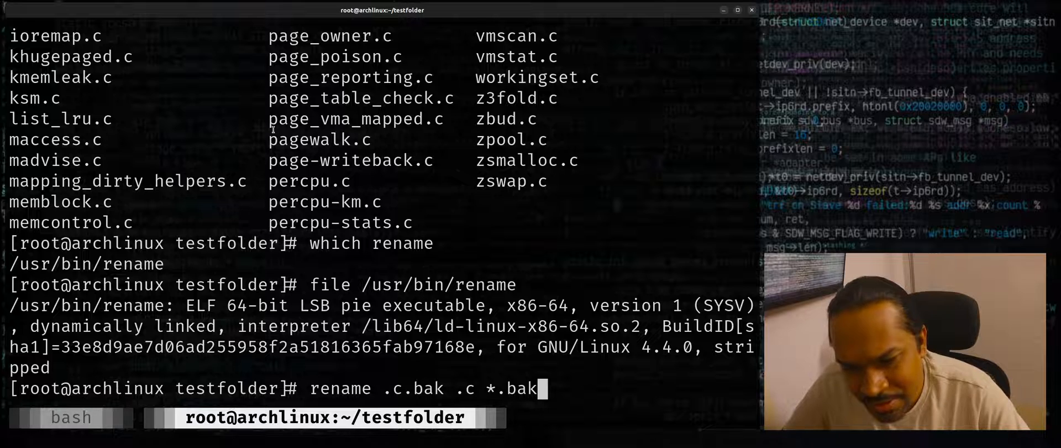
double_click(412, 389)
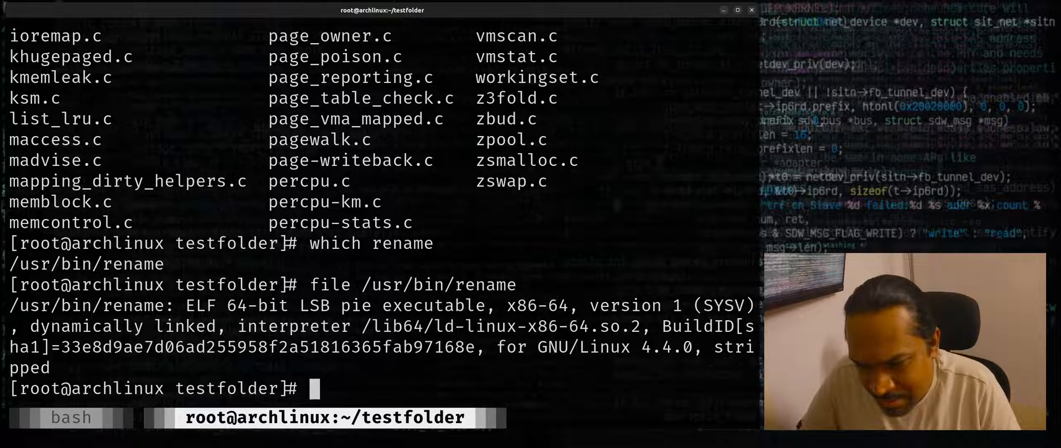
text(man rename)
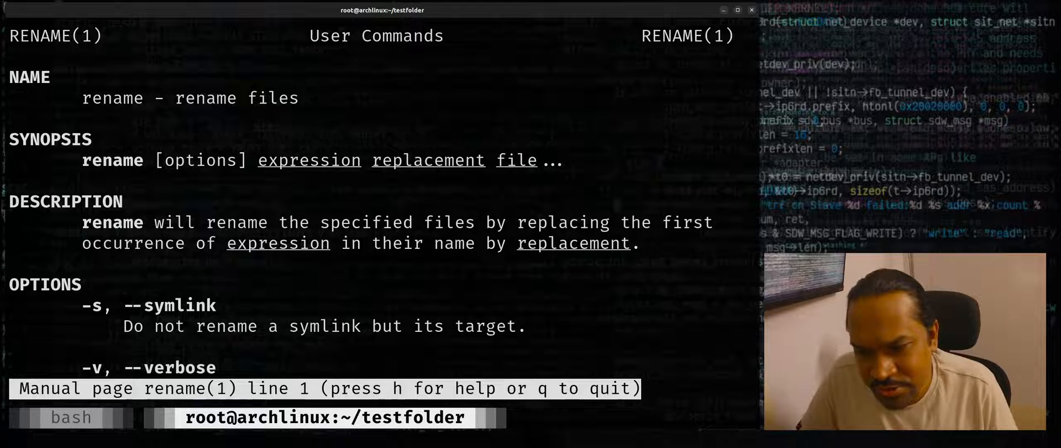
- Scroll the rename(1) page down to the interactive mode and exit status sections and back up
scroll(down, 3)
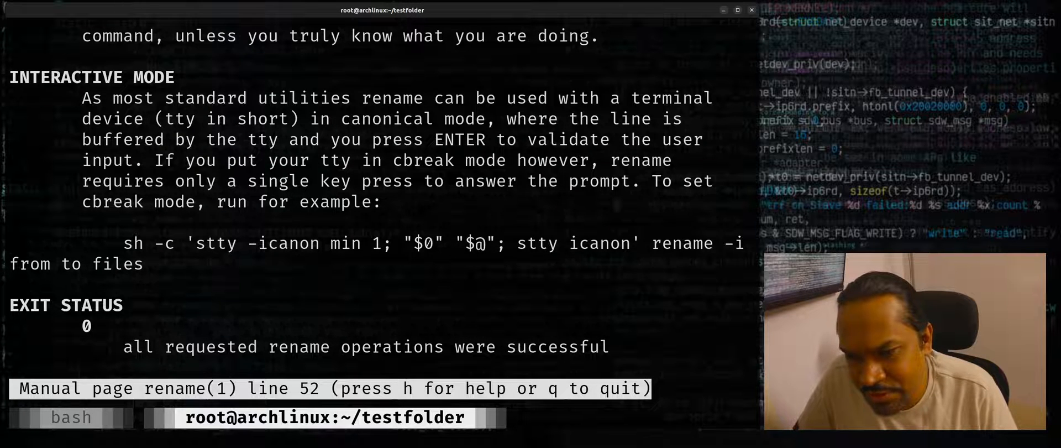
scroll(up, 3)
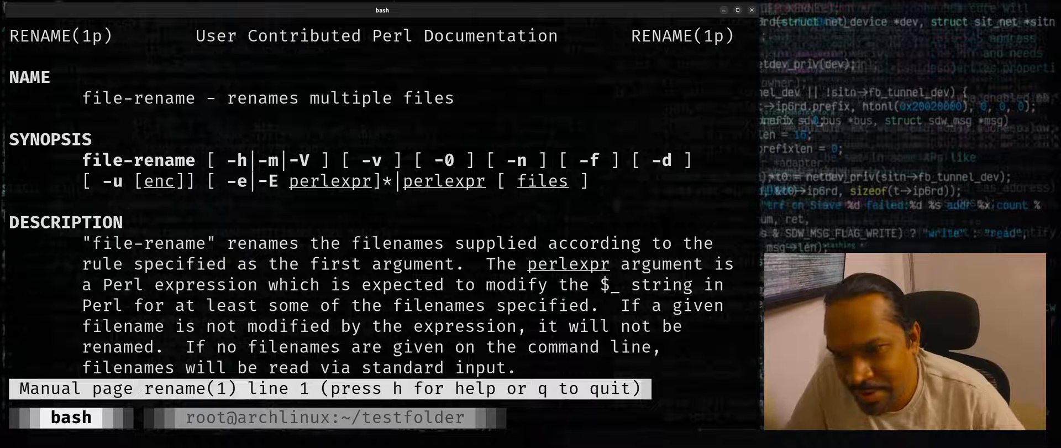
- Highlight the Perl Documentation header, scroll to the *.bak stripping example at the end, and quit with q
drag(297, 35, 552, 35)
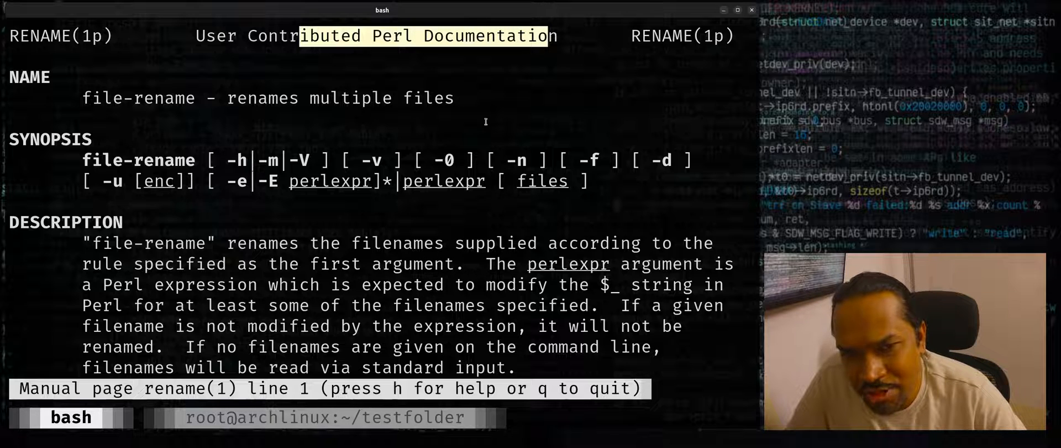
scroll(down, 3)
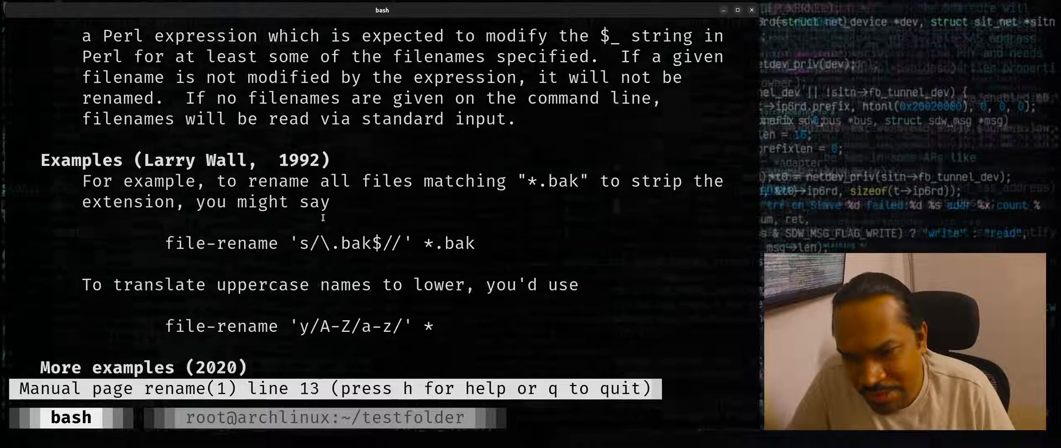
scroll(down, 3)
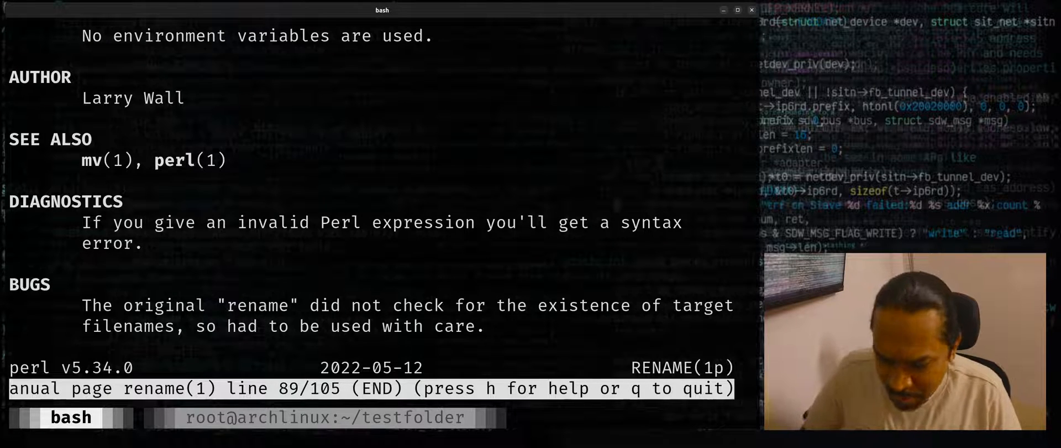
key(q)
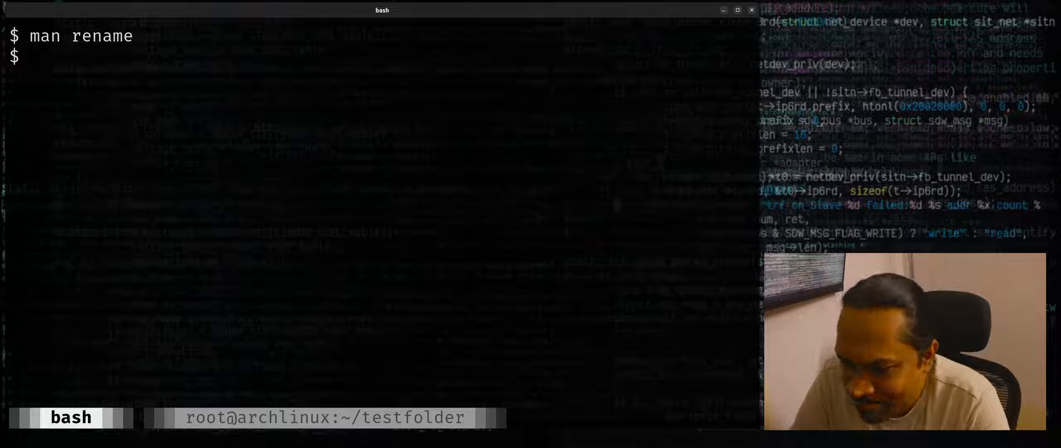